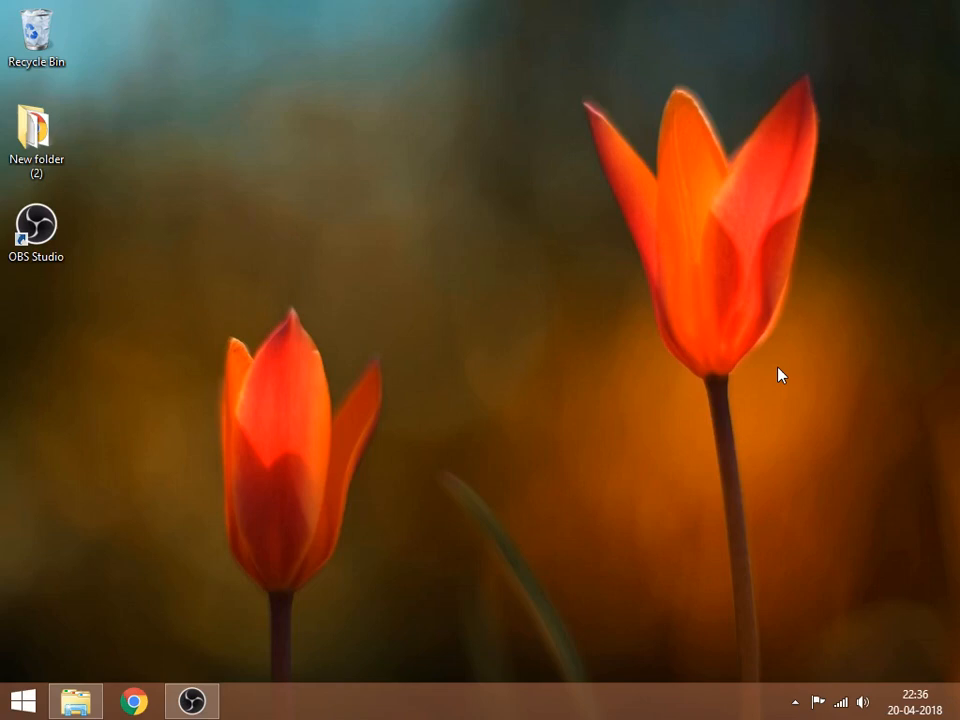
{"action": "mouse_move", "coordinate": [616, 348]}
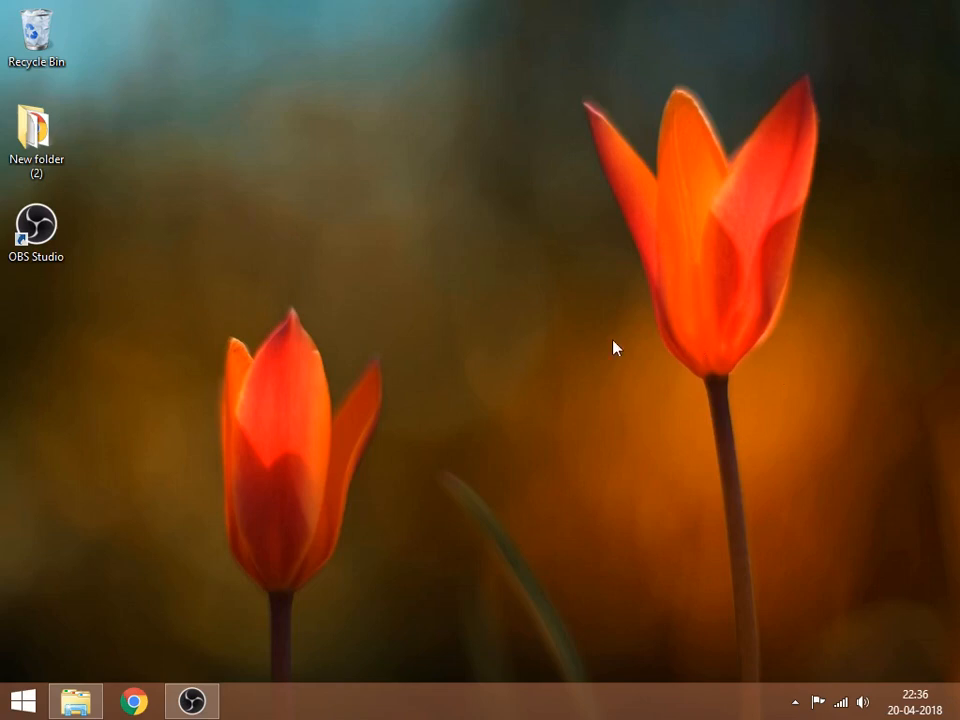
{"action": "mouse_move", "coordinate": [296, 476]}
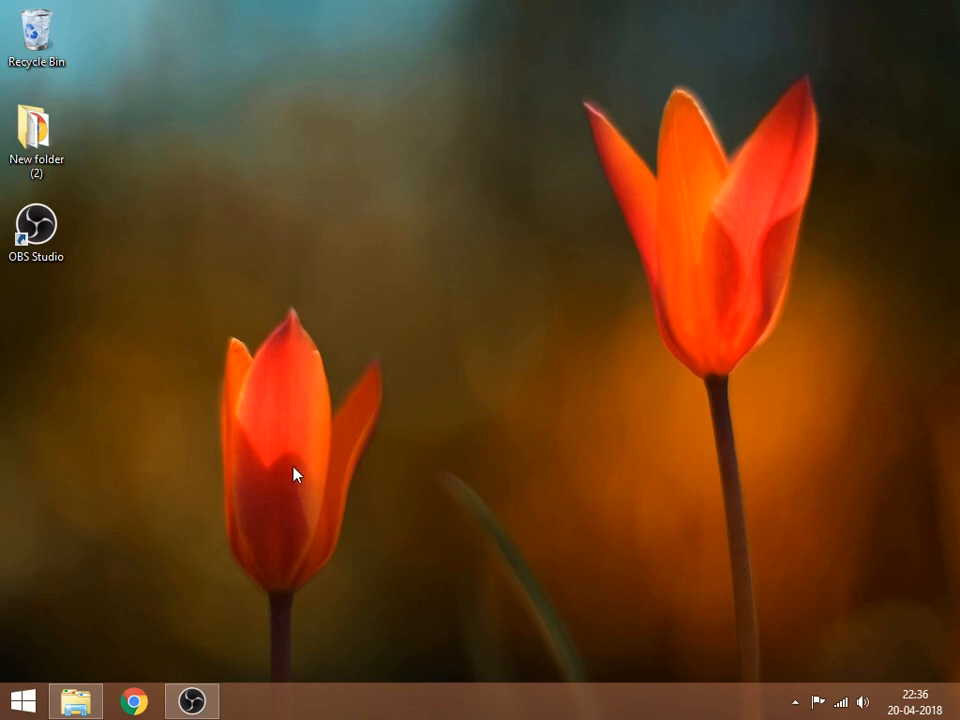
{"action": "mouse_move", "coordinate": [258, 508]}
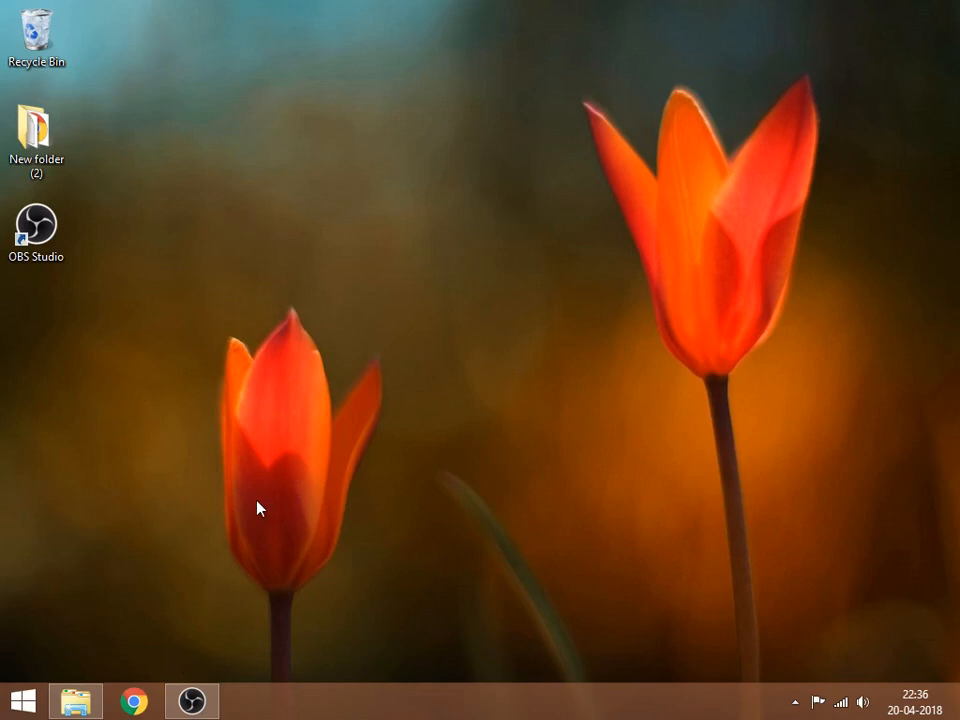
- Launch Chrome on the inverted YouTube home page and reach the High Contrast extension's settings
{"action": "left_click", "coordinate": [136, 700]}
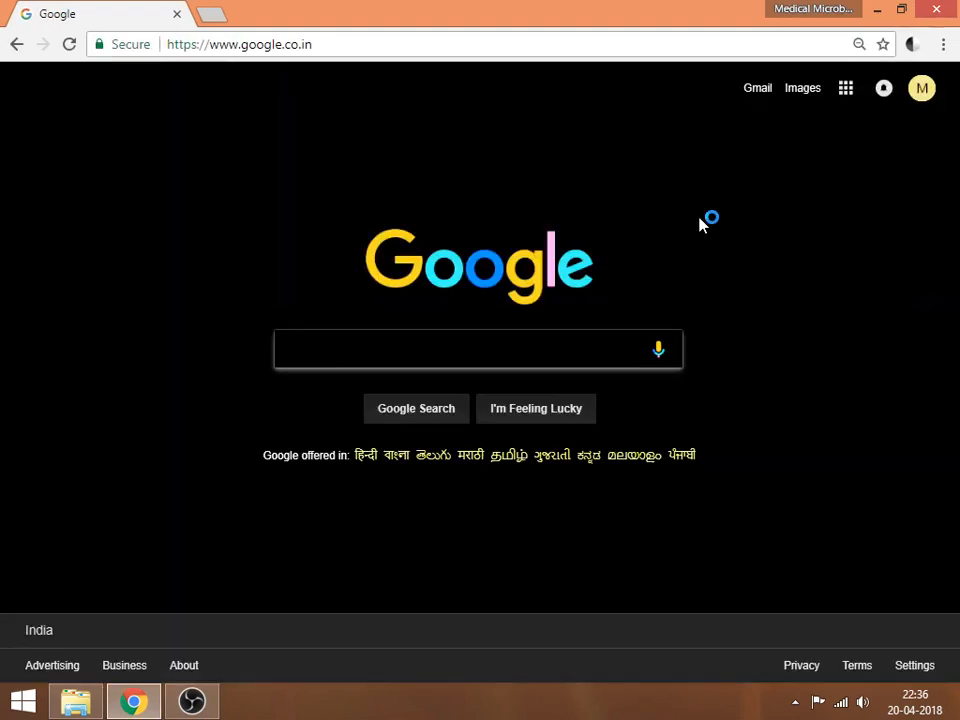
{"action": "mouse_move", "coordinate": [360, 64]}
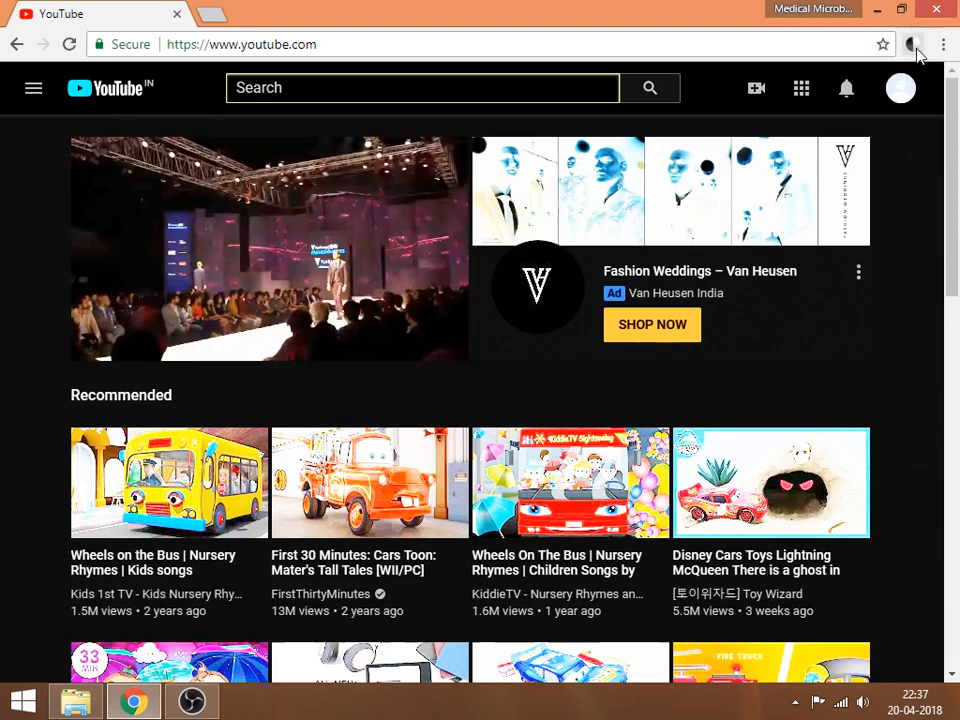
{"action": "left_click", "coordinate": [912, 44]}
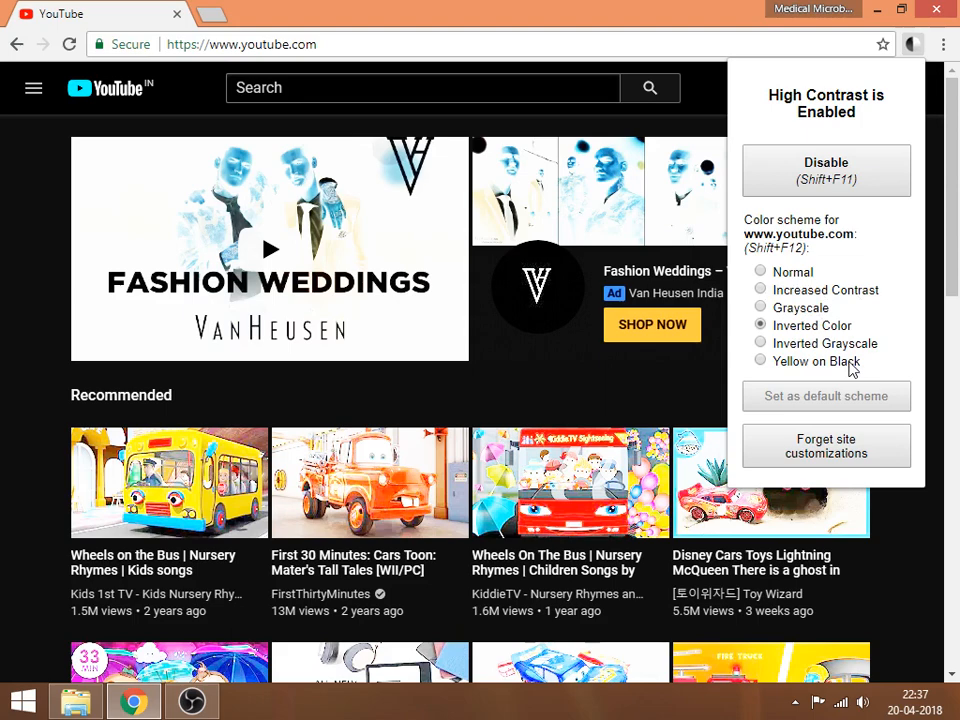
{"action": "mouse_move", "coordinate": [760, 272]}
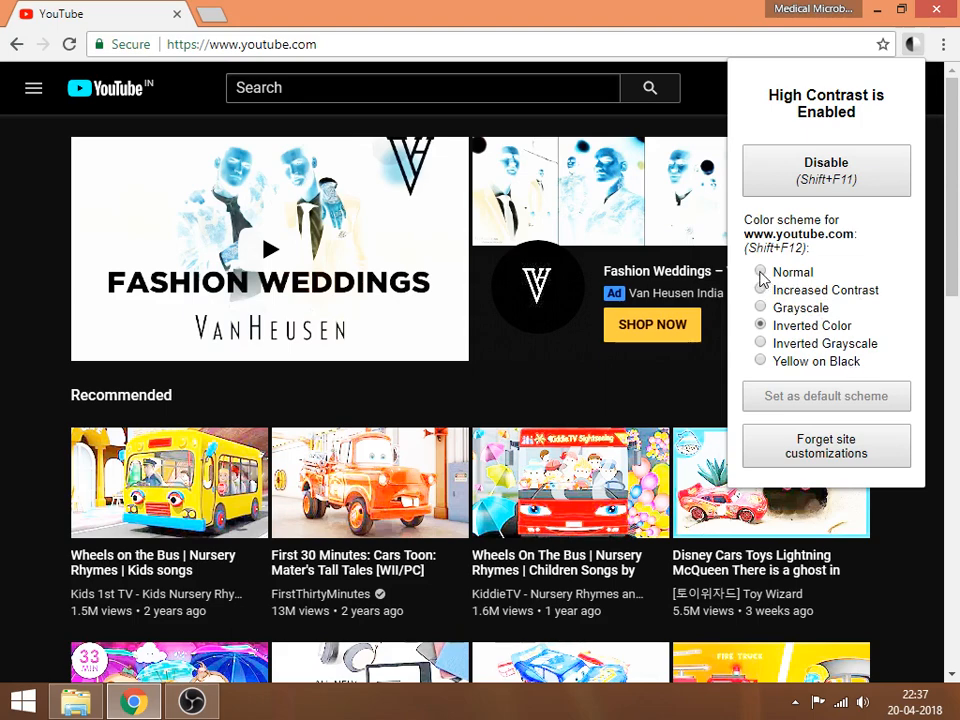
- Select the Normal color scheme for YouTube and save it as the default scheme
{"action": "left_click", "coordinate": [760, 272]}
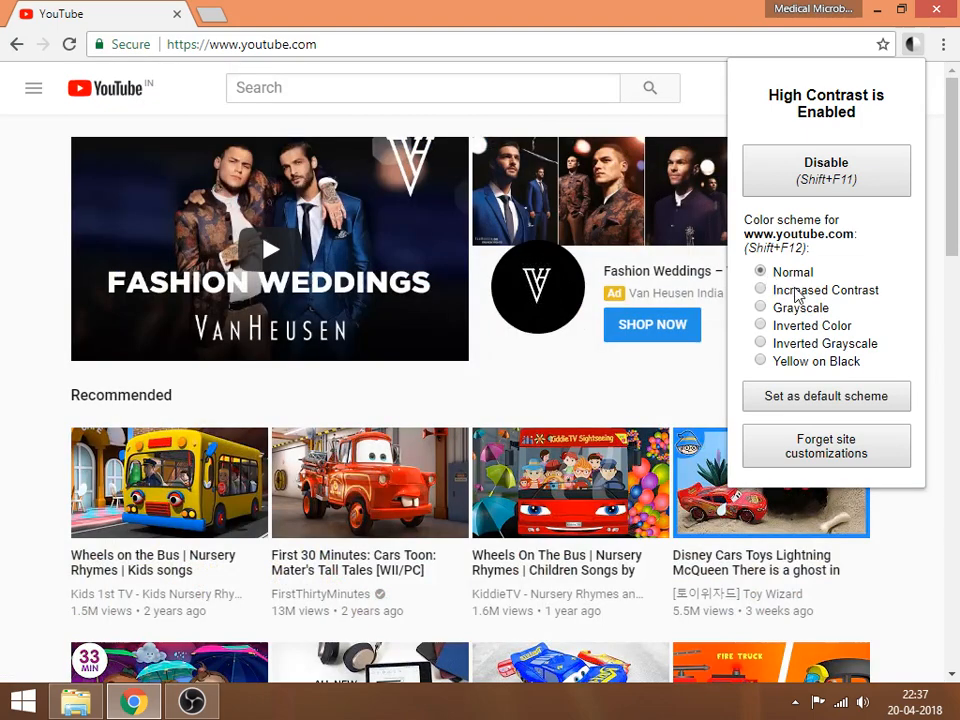
{"action": "mouse_move", "coordinate": [828, 422]}
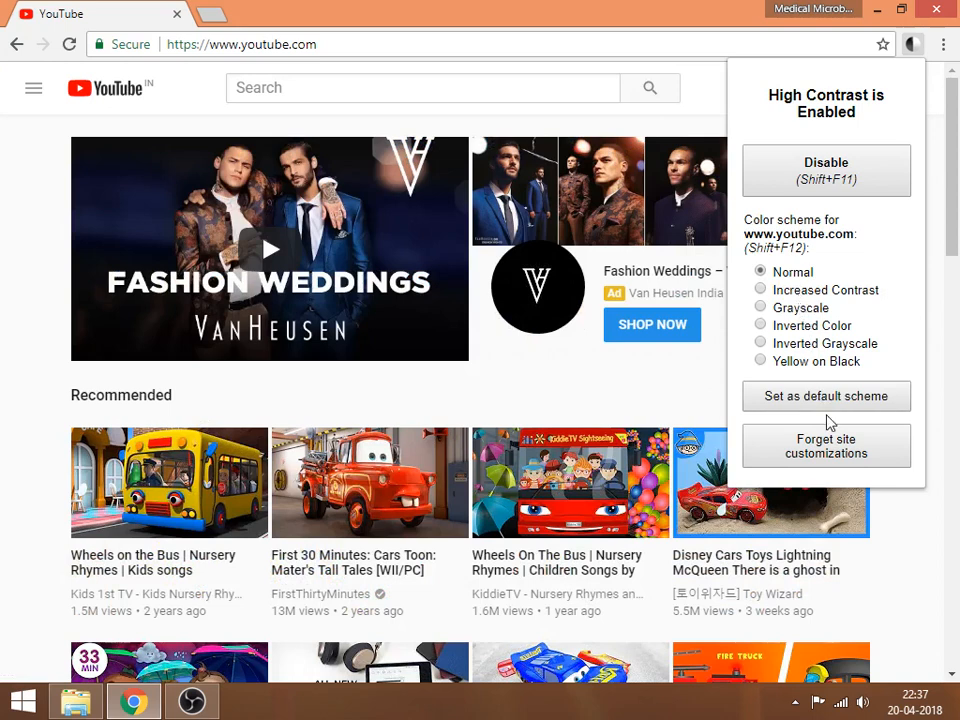
{"action": "mouse_move", "coordinate": [826, 396]}
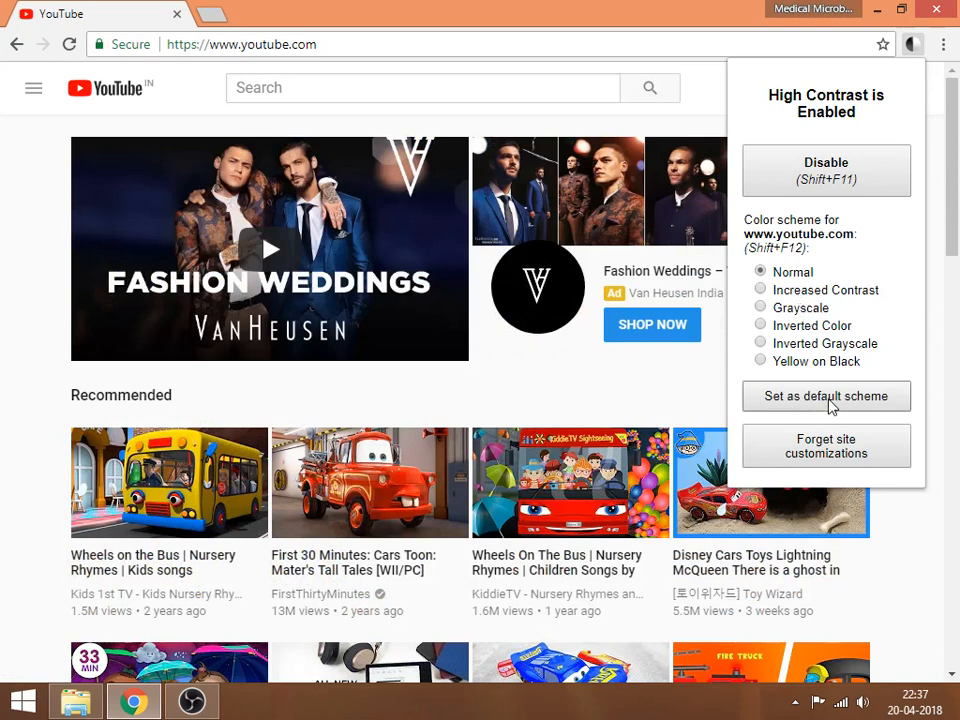
{"action": "left_click", "coordinate": [826, 396]}
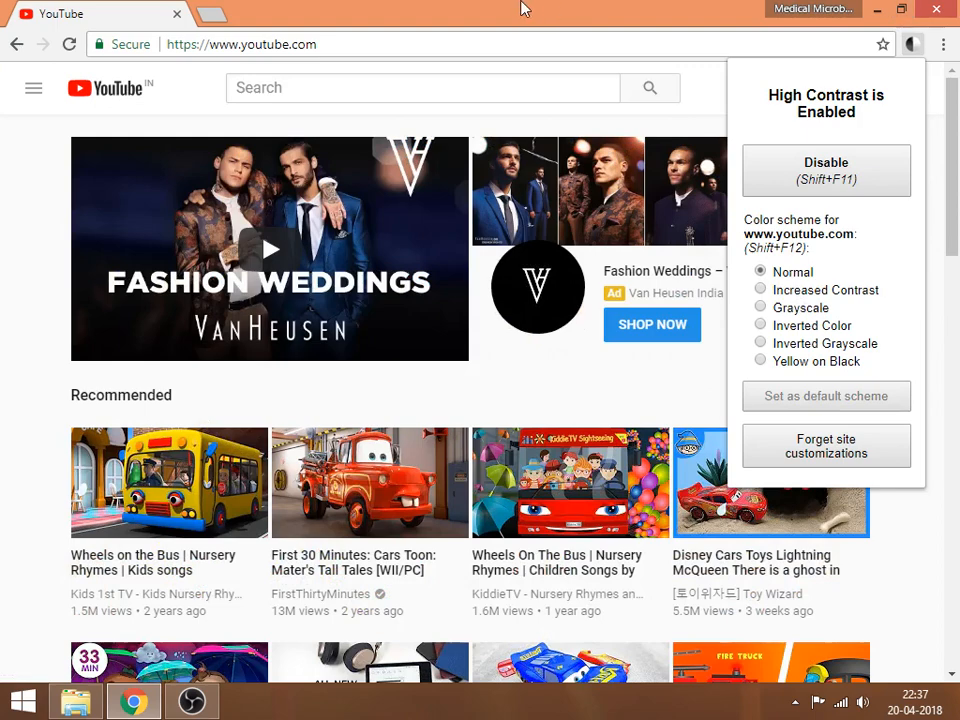